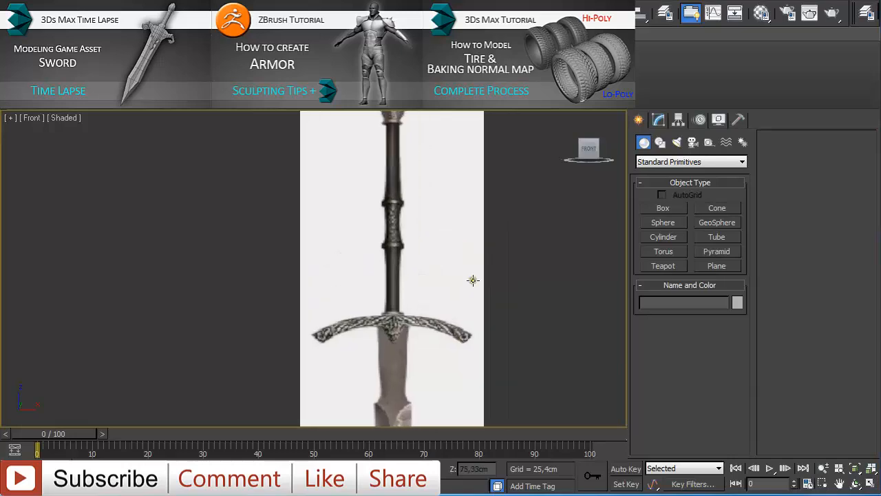
- Leave the sword bitmap level and return to the Blinn material's main parameters
scroll("up", 3)
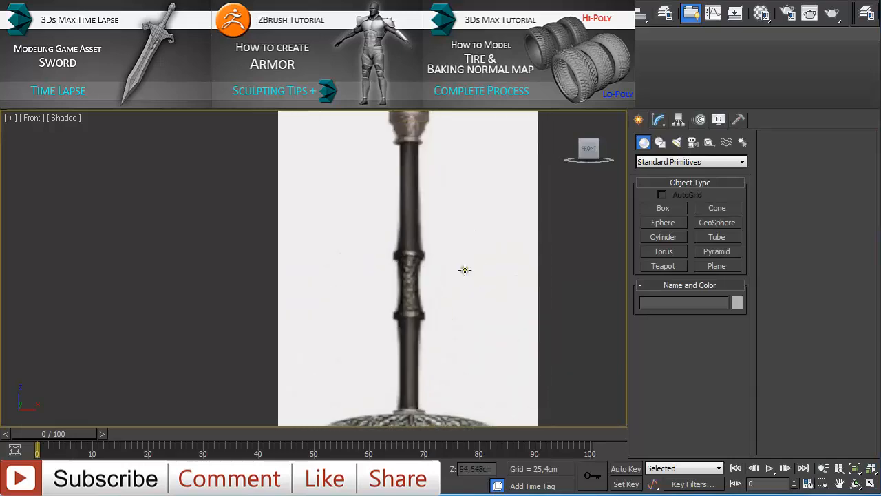
mouse_move(492, 246)
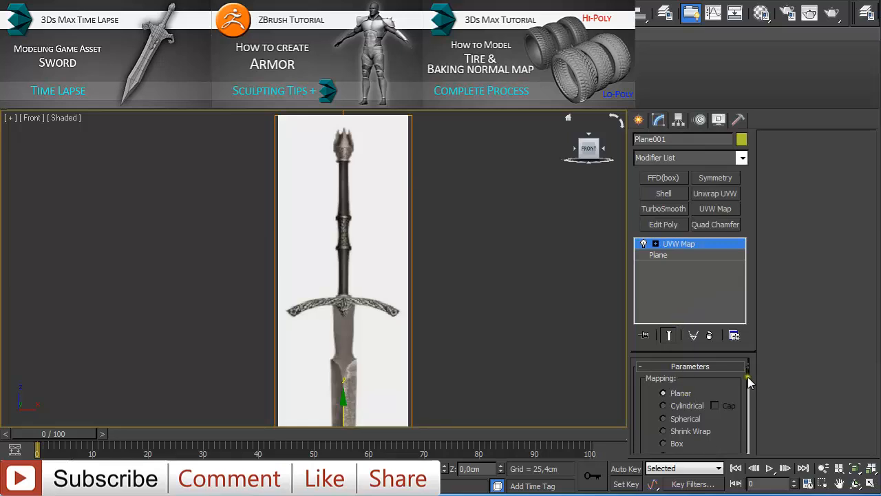
scroll("down", 3)
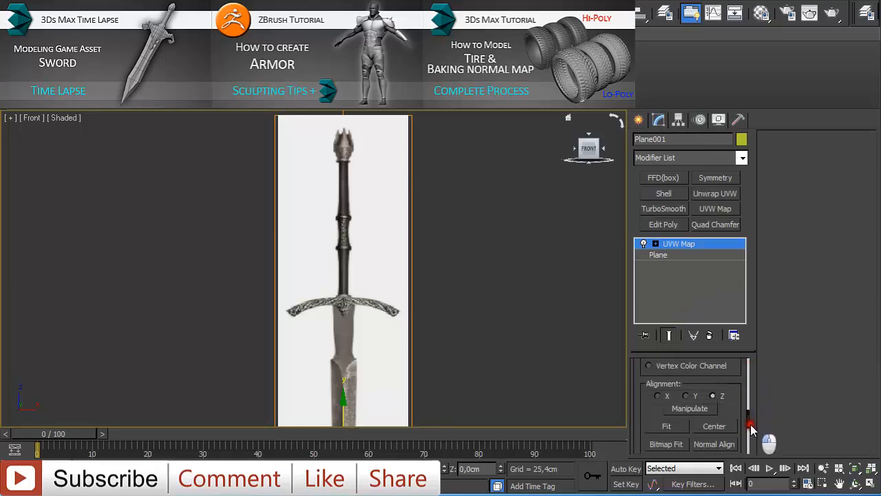
scroll("down", 3)
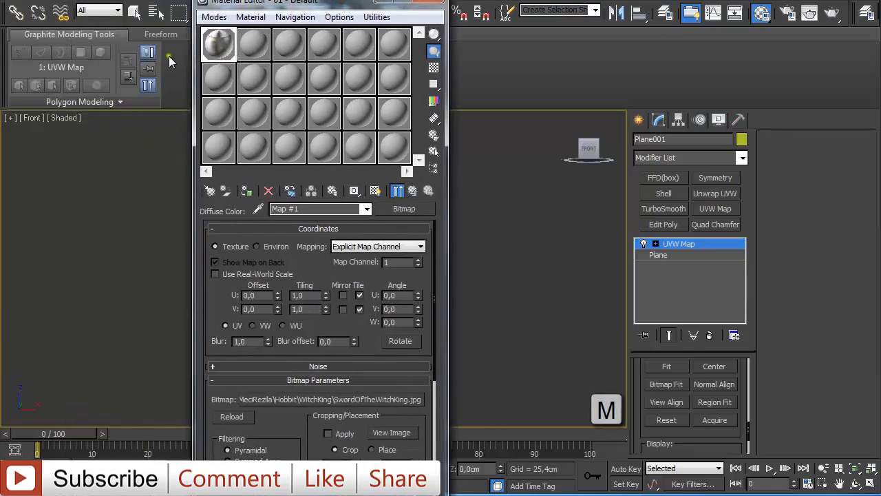
mouse_move(413, 191)
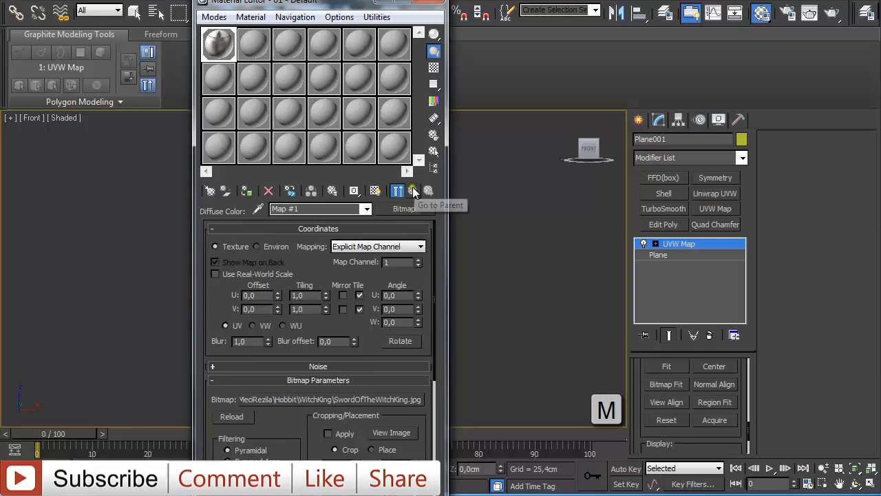
left_click(413, 191)
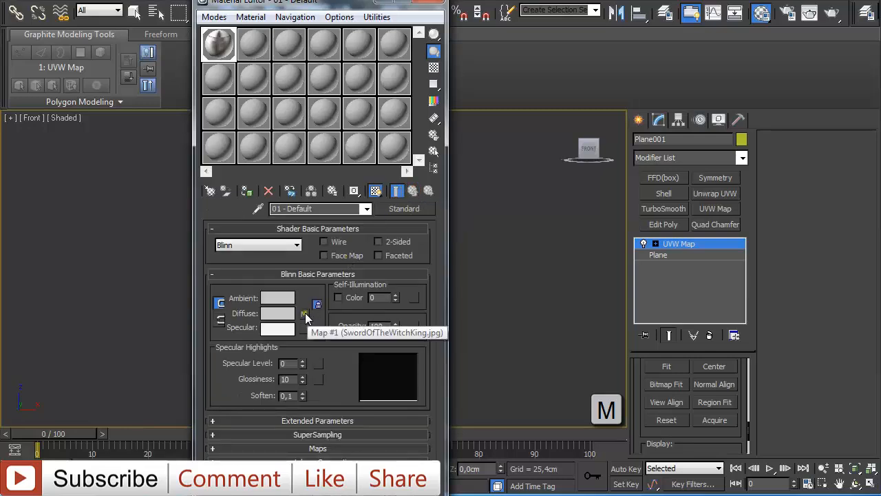
left_click(317, 313)
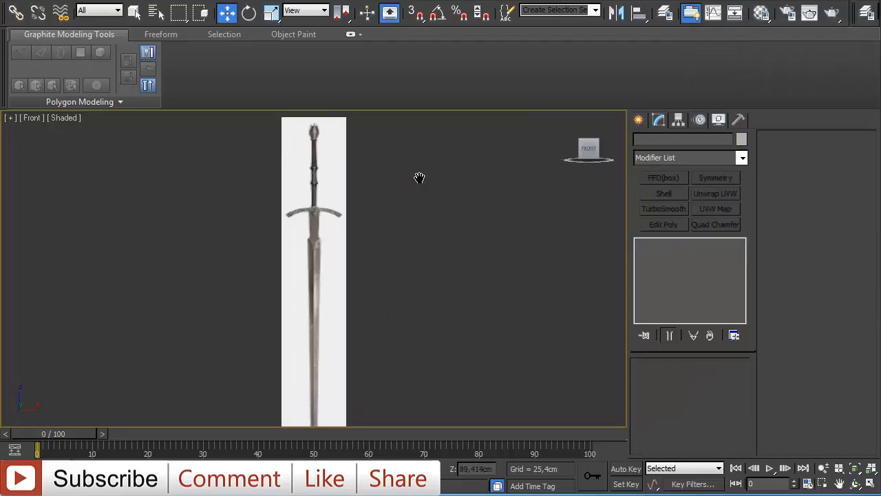
mouse_move(420, 181)
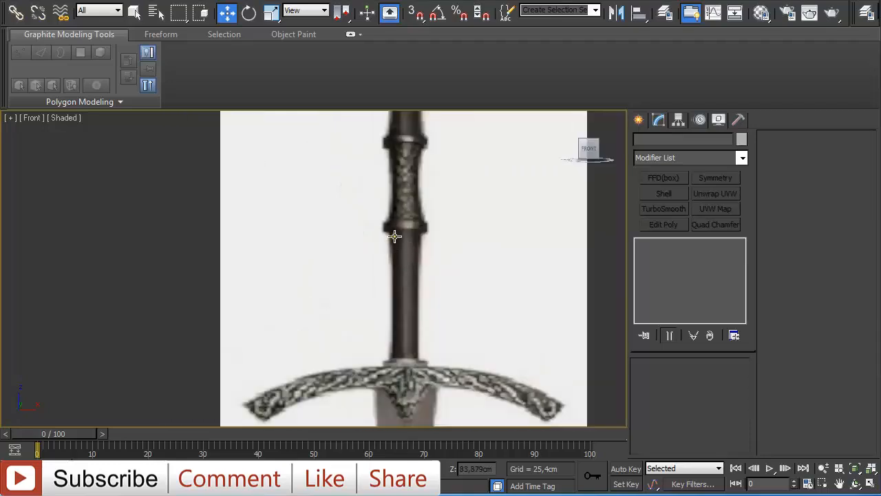
- Zoom out on the textured sword plane in the Front viewport
scroll("down", 3)
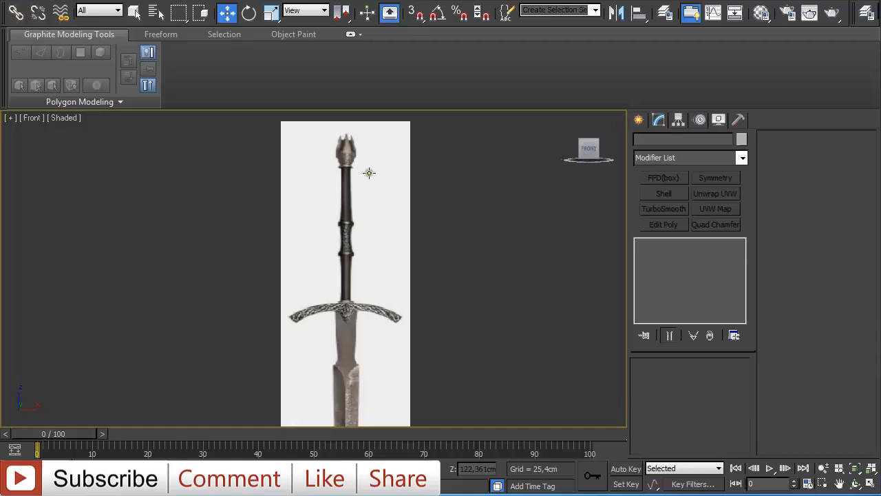
mouse_move(405, 150)
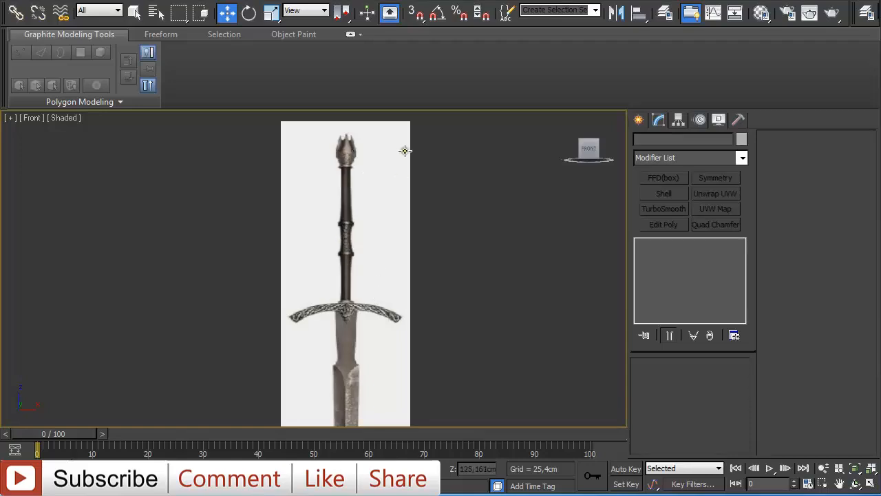
mouse_move(461, 139)
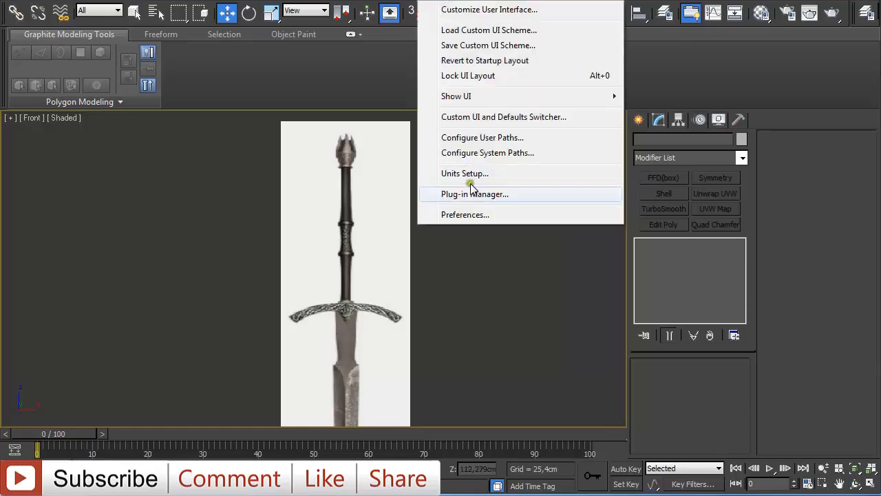
- Check the Viewports preferences keep the Nitrous Direct3D 9.0 driver, then accept them
left_click(464, 214)
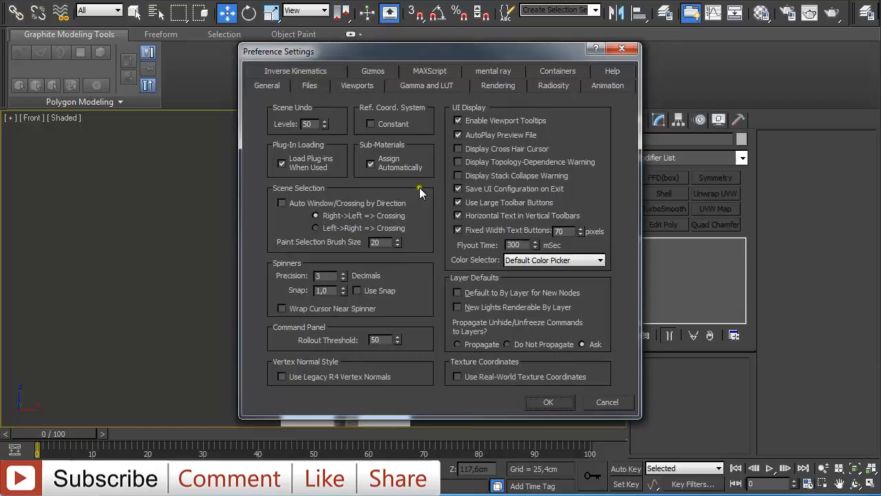
left_click(357, 85)
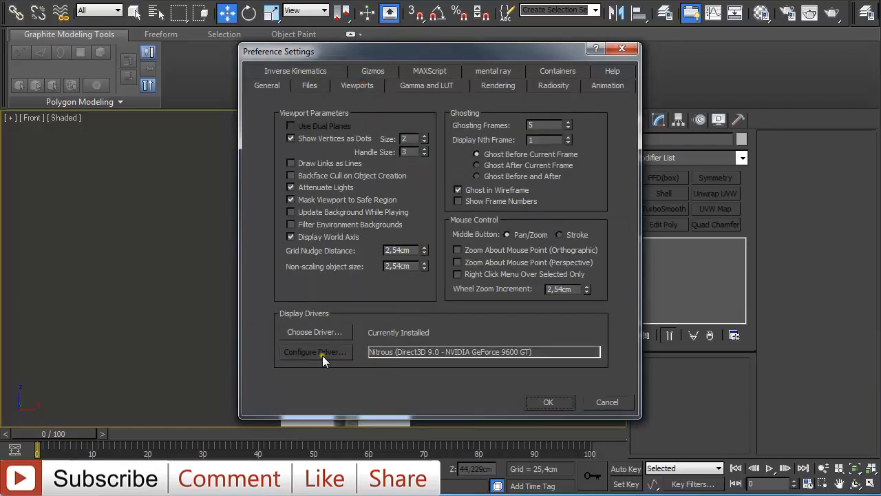
mouse_move(608, 351)
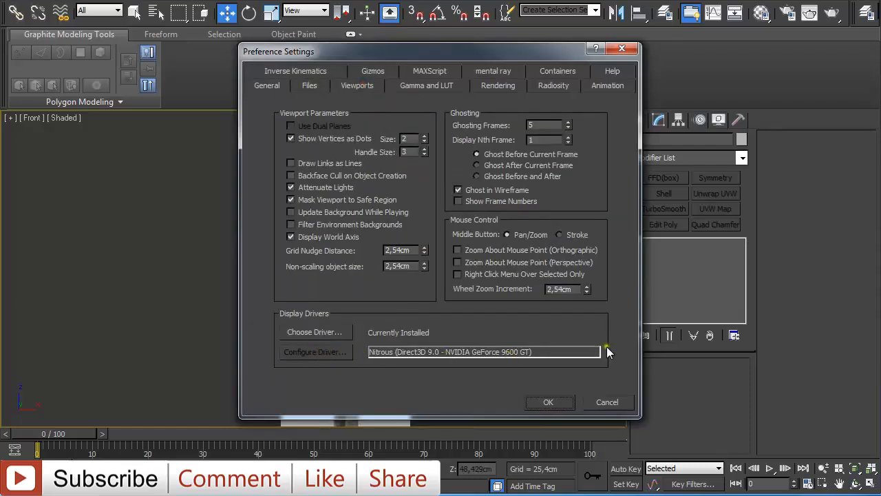
mouse_move(613, 221)
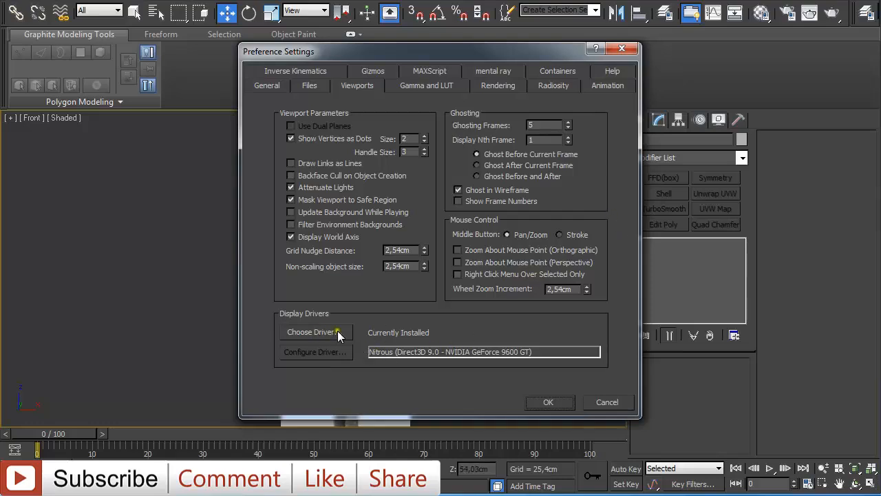
mouse_move(368, 320)
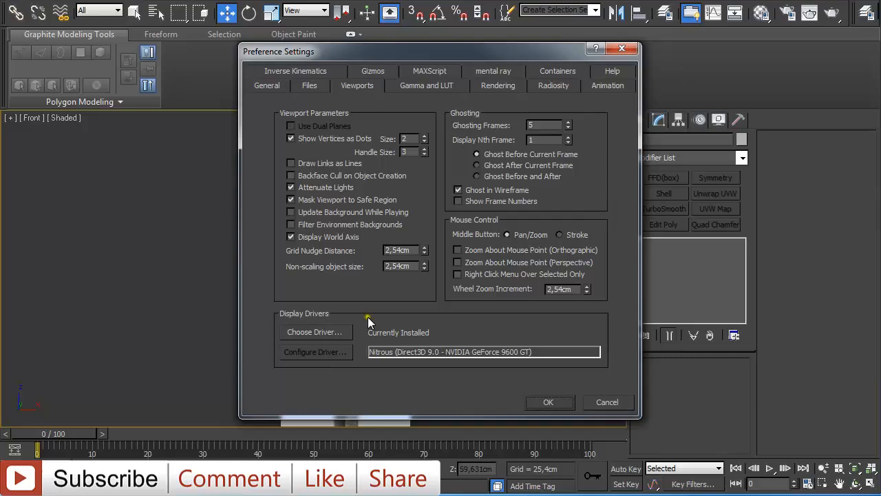
mouse_move(358, 338)
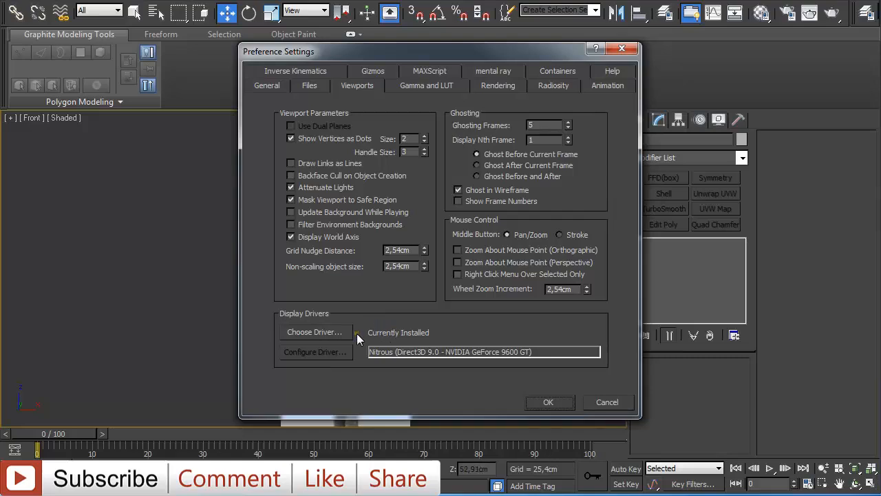
mouse_move(513, 392)
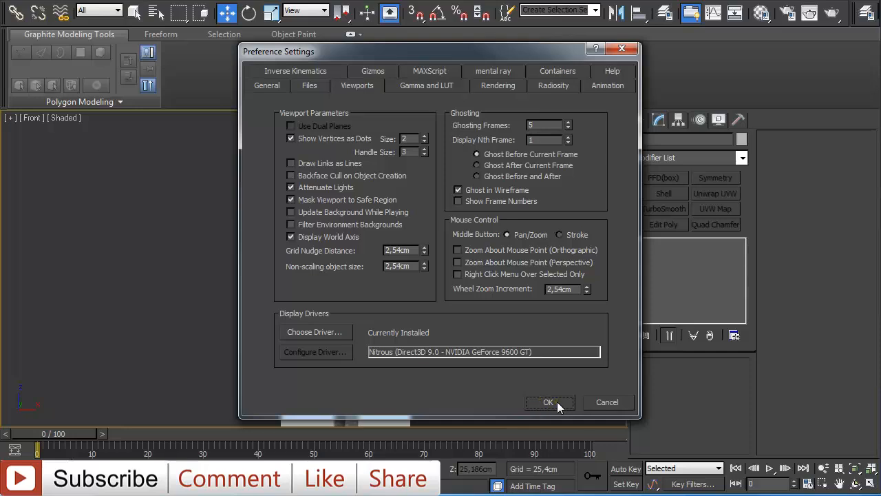
left_click(549, 402)
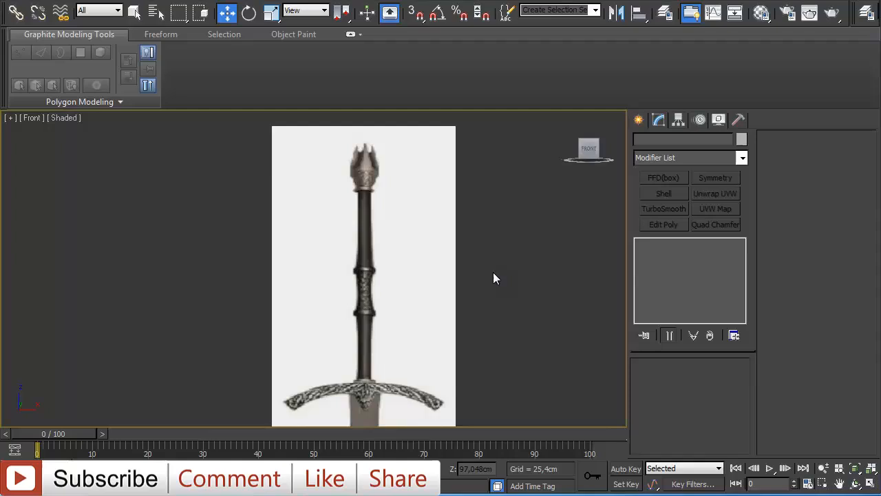
mouse_move(410, 253)
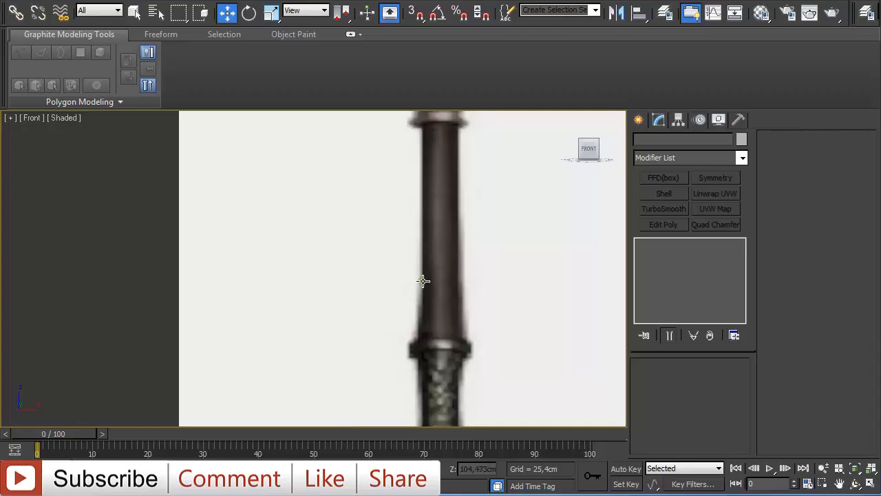
- Show the Front viewport's Shaded display-mode options
left_click(63, 117)
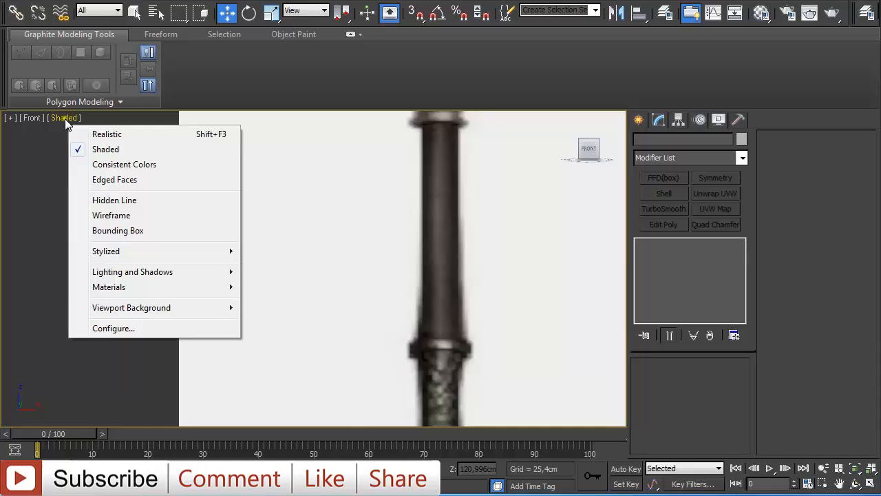
mouse_move(122, 287)
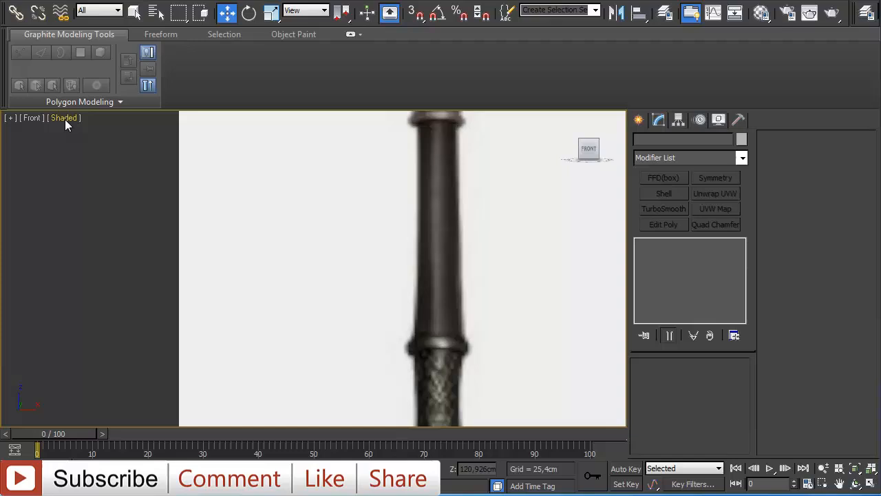
left_click(64, 118)
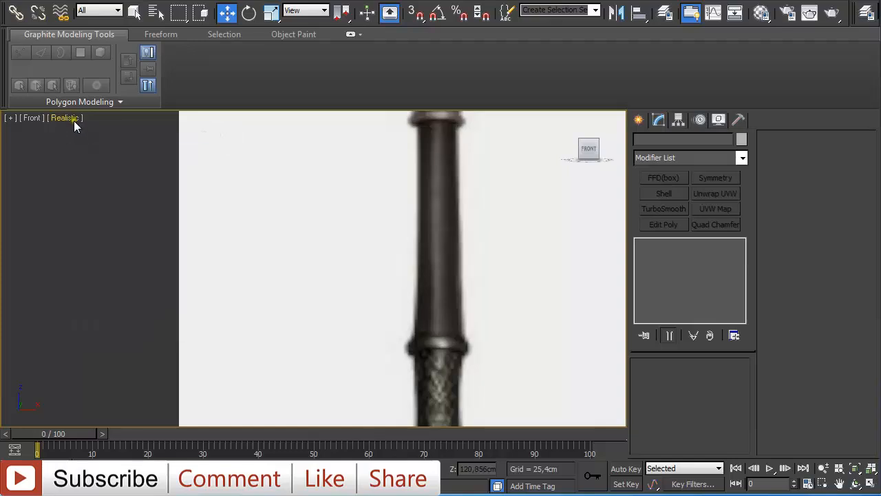
left_click(65, 118)
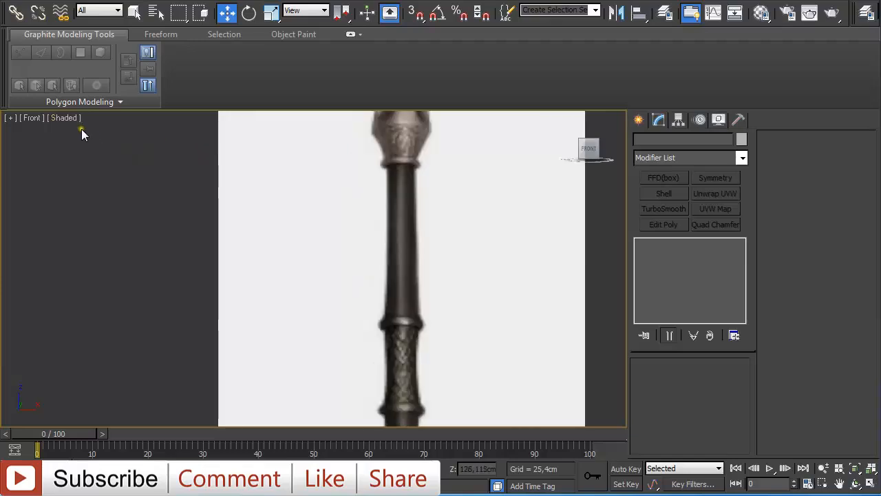
- Reopen the Front view's Shaded menu to reach the Materials display choices
left_click(63, 117)
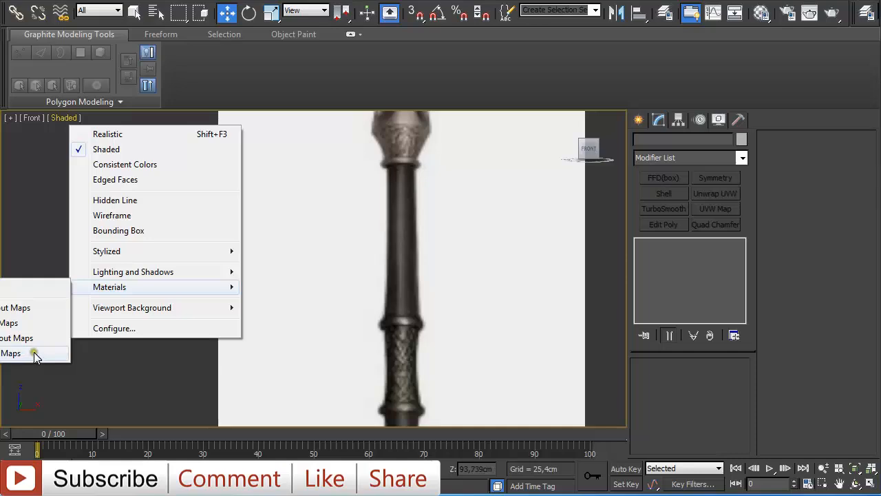
mouse_move(25, 324)
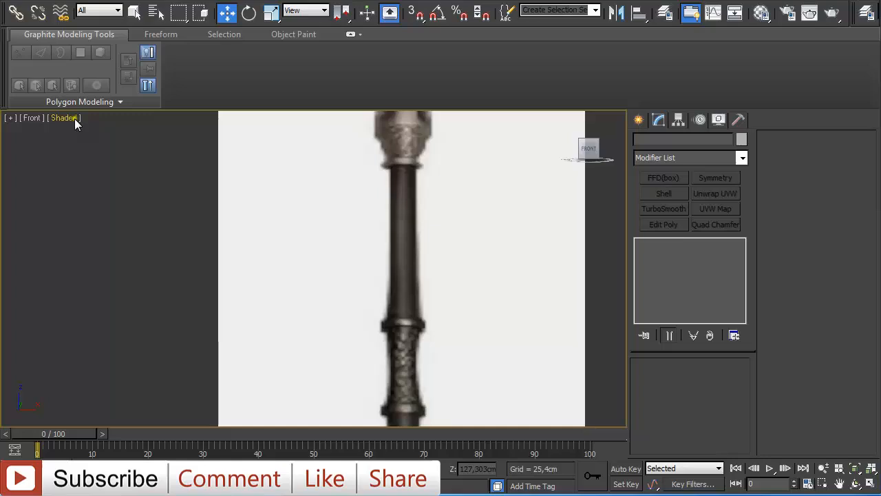
left_click(63, 118)
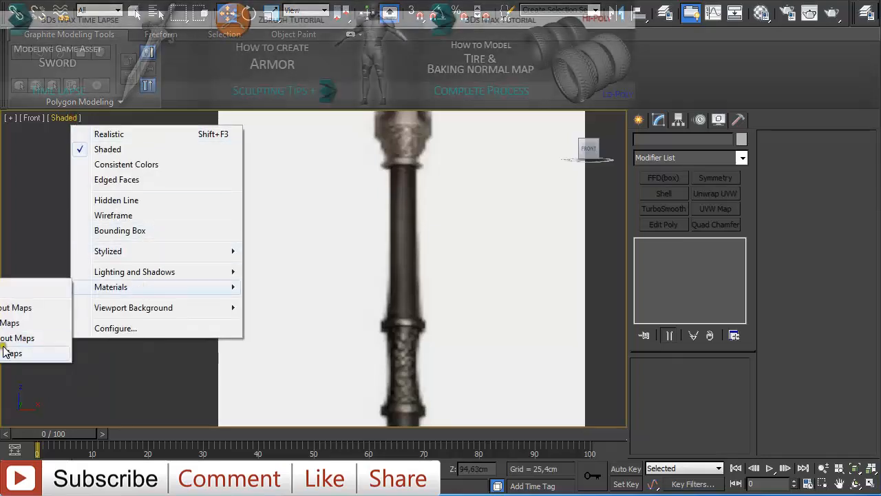